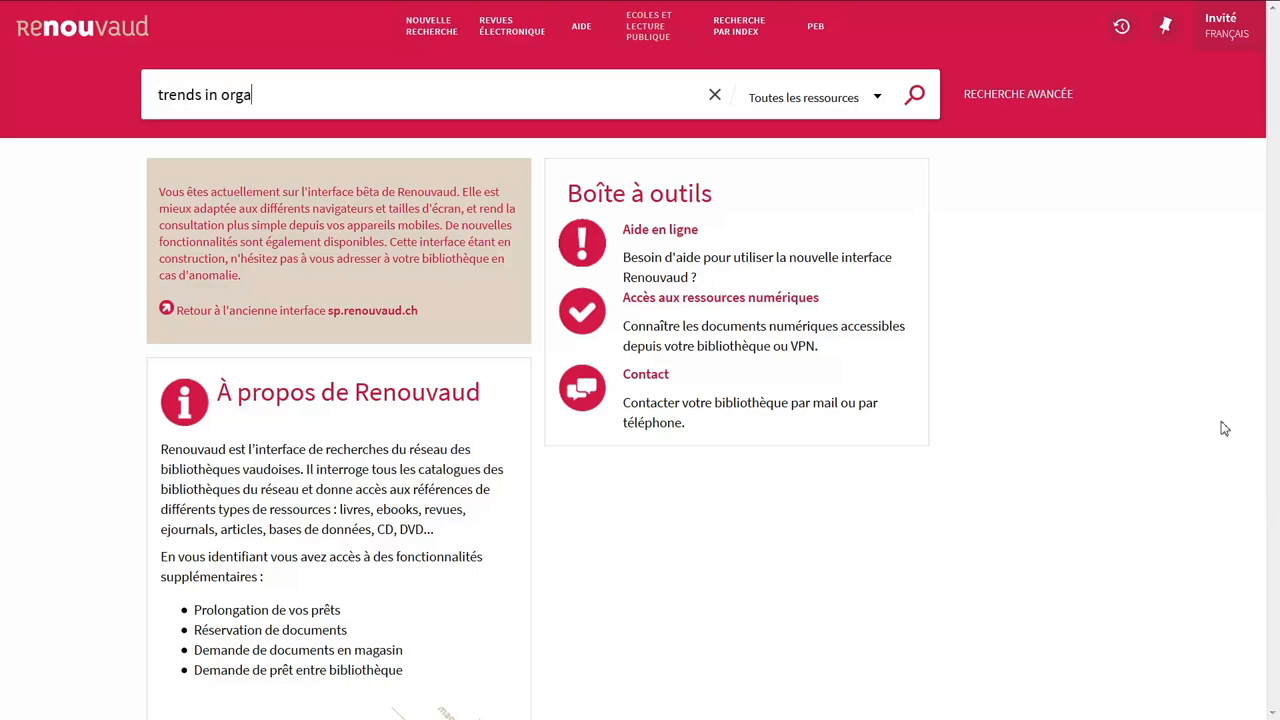
- Complete the query 'trends in organized crime' in the Renouvaud search box
{"action": "type", "text": "nized crime"}
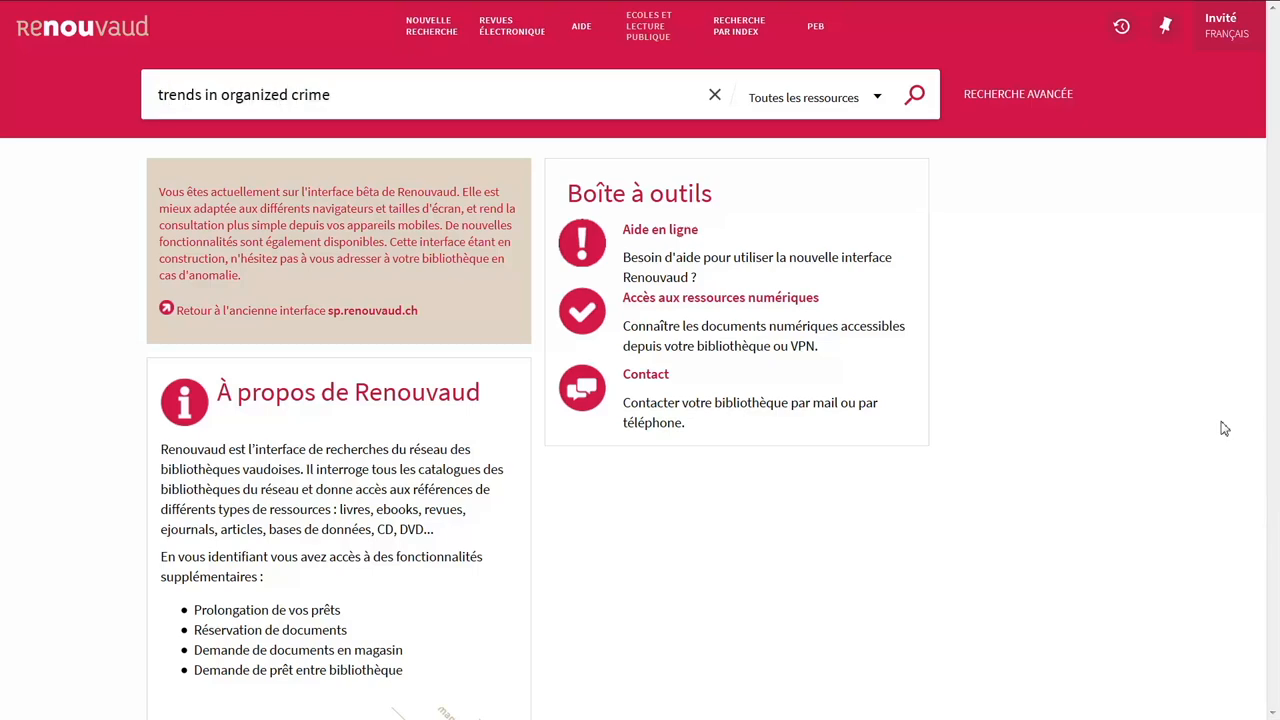
- Run the 'trends in organized crime' search and filter results to Revues
{"action": "left_click", "coordinate": [913, 94]}
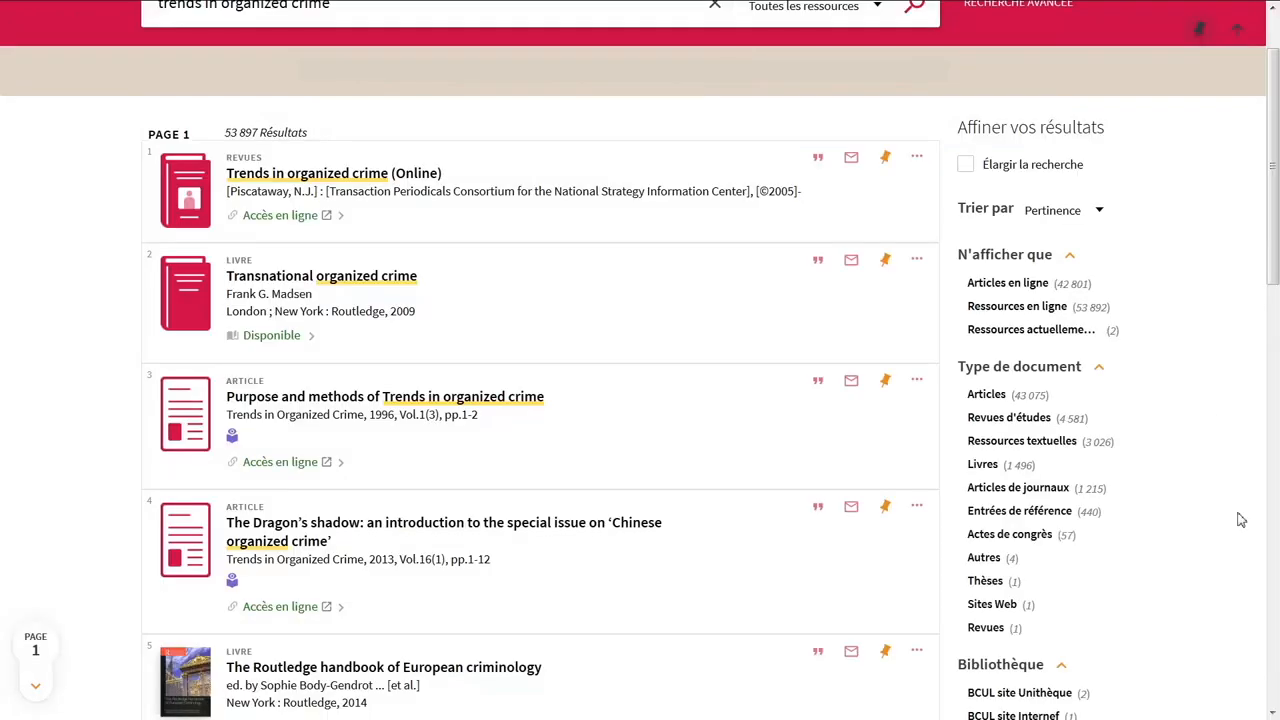
{"action": "scroll", "scroll_direction": "down", "scroll_amount": 3}
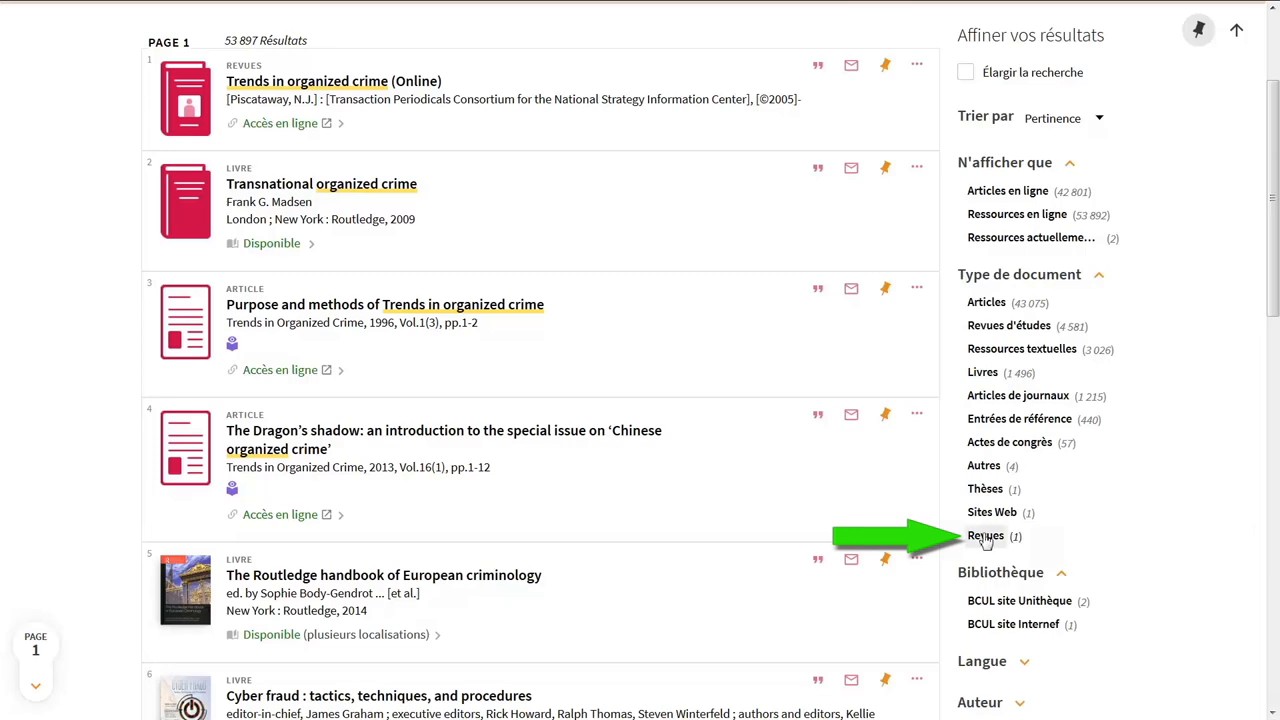
{"action": "left_click", "coordinate": [985, 536]}
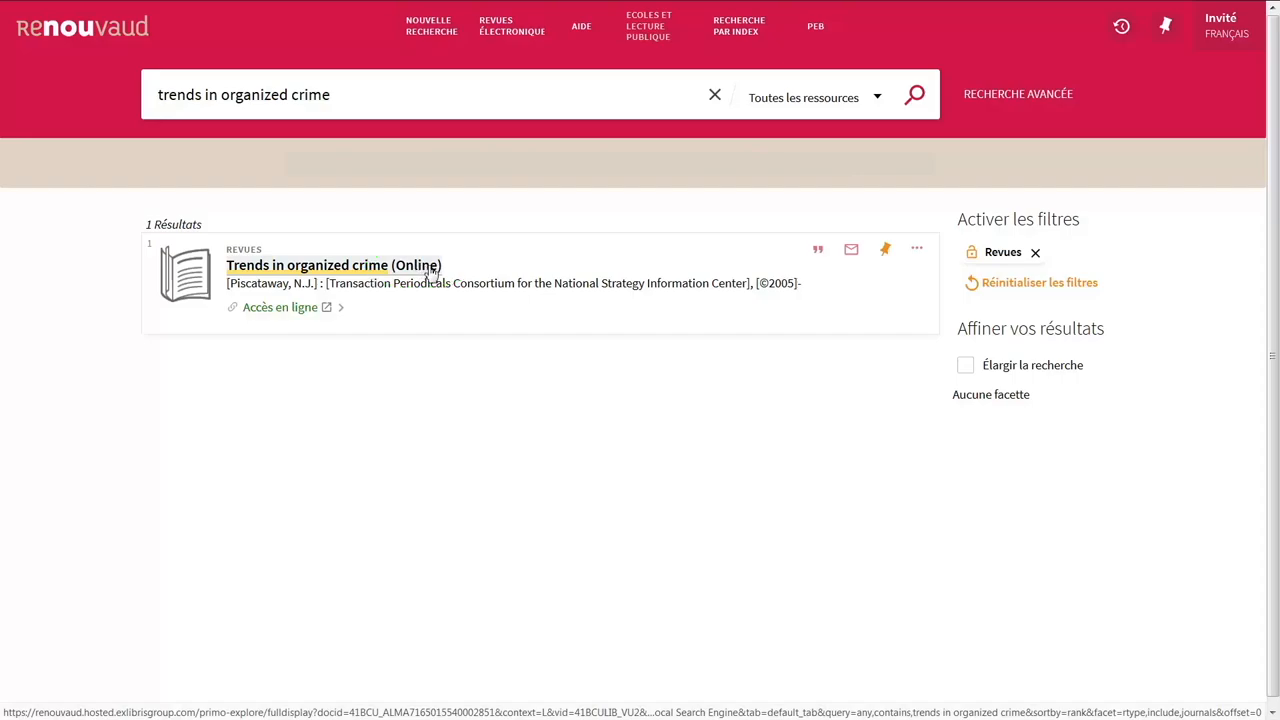
- Open the 'Trends in organized crime (Online)' journal record
{"action": "left_click", "coordinate": [334, 265]}
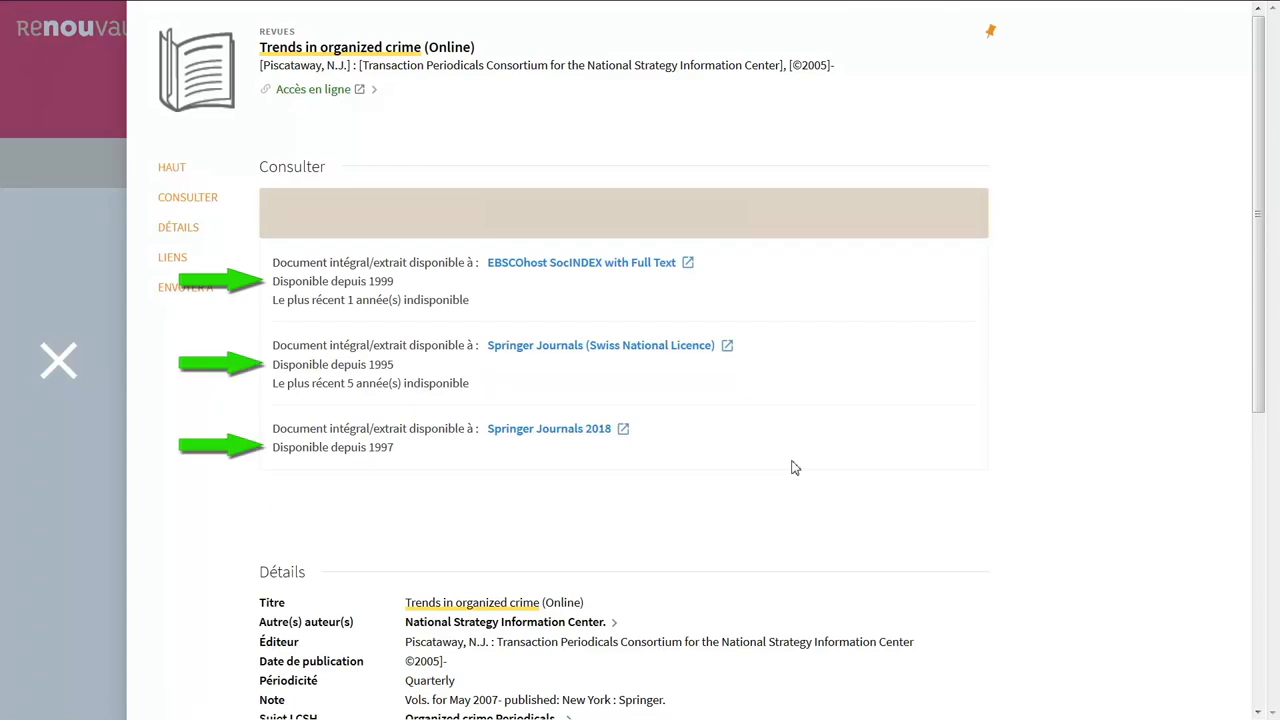
{"action": "mouse_move", "coordinate": [797, 465]}
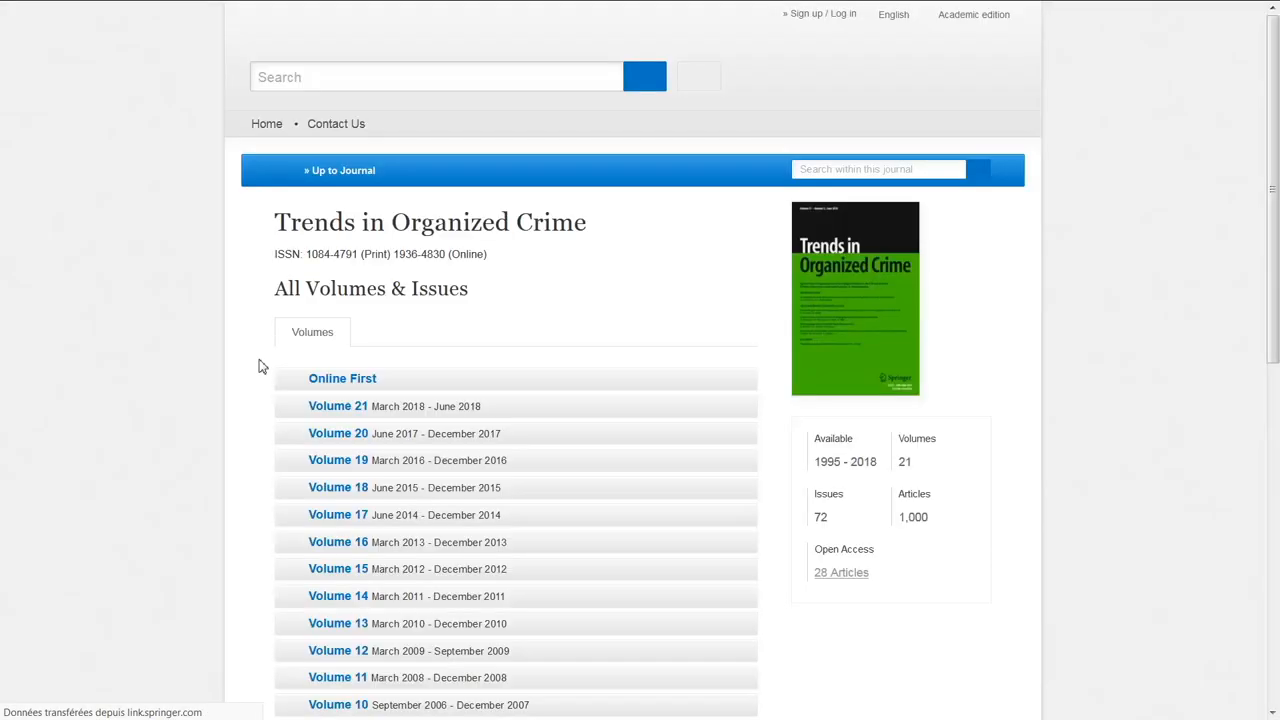
- Expand the Springer Link volume list and scroll to Volume 18, Issue 3
{"action": "left_click", "coordinate": [342, 378]}
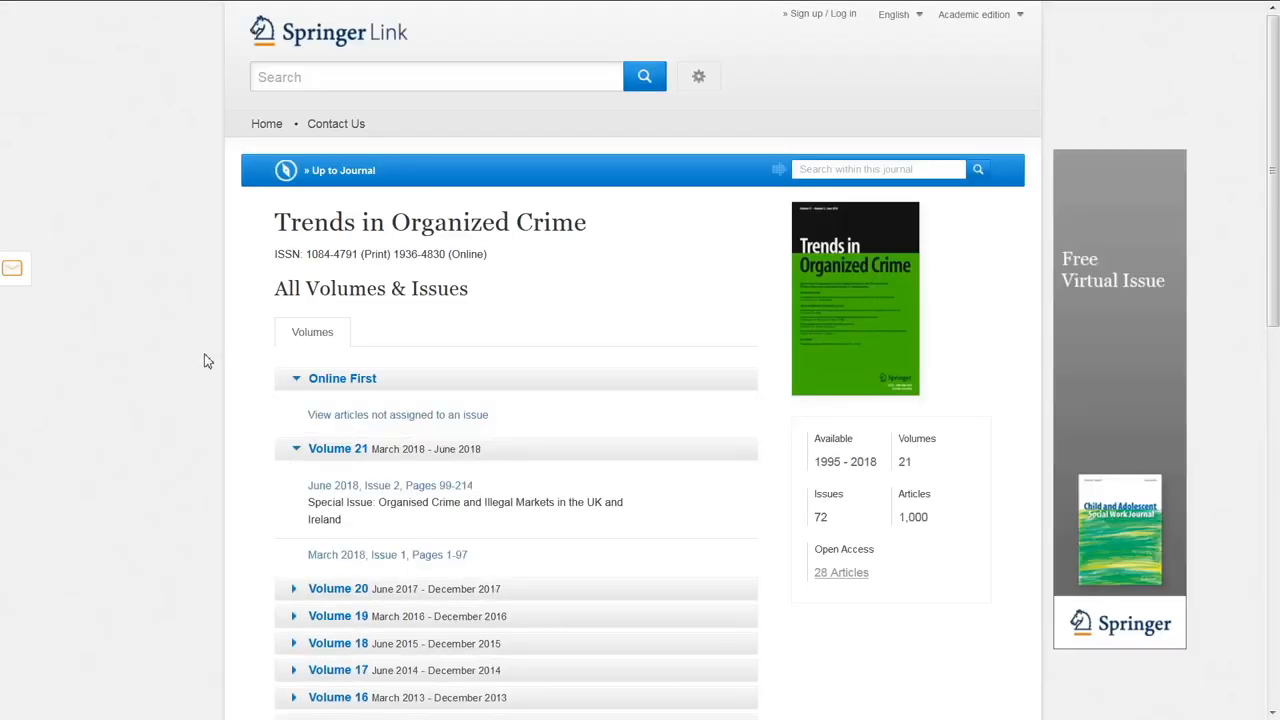
{"action": "scroll", "scroll_direction": "down", "scroll_amount": 3}
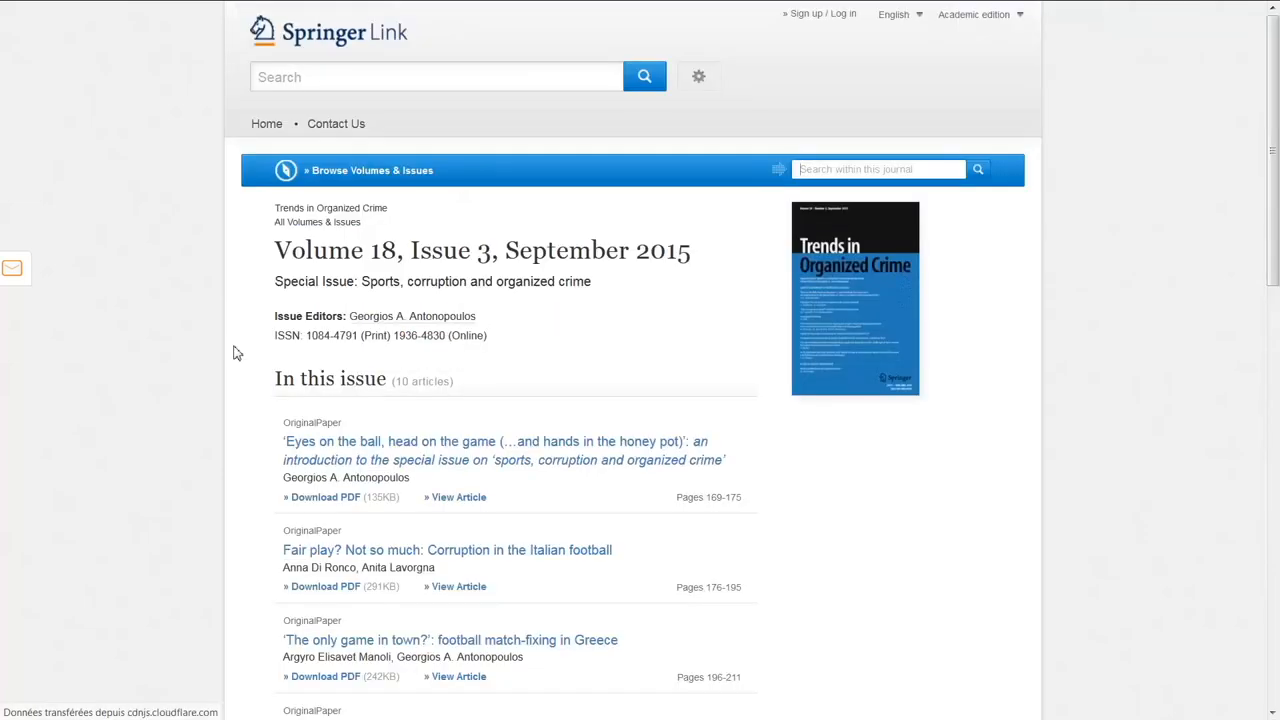
{"action": "scroll", "scroll_direction": "down", "scroll_amount": 3}
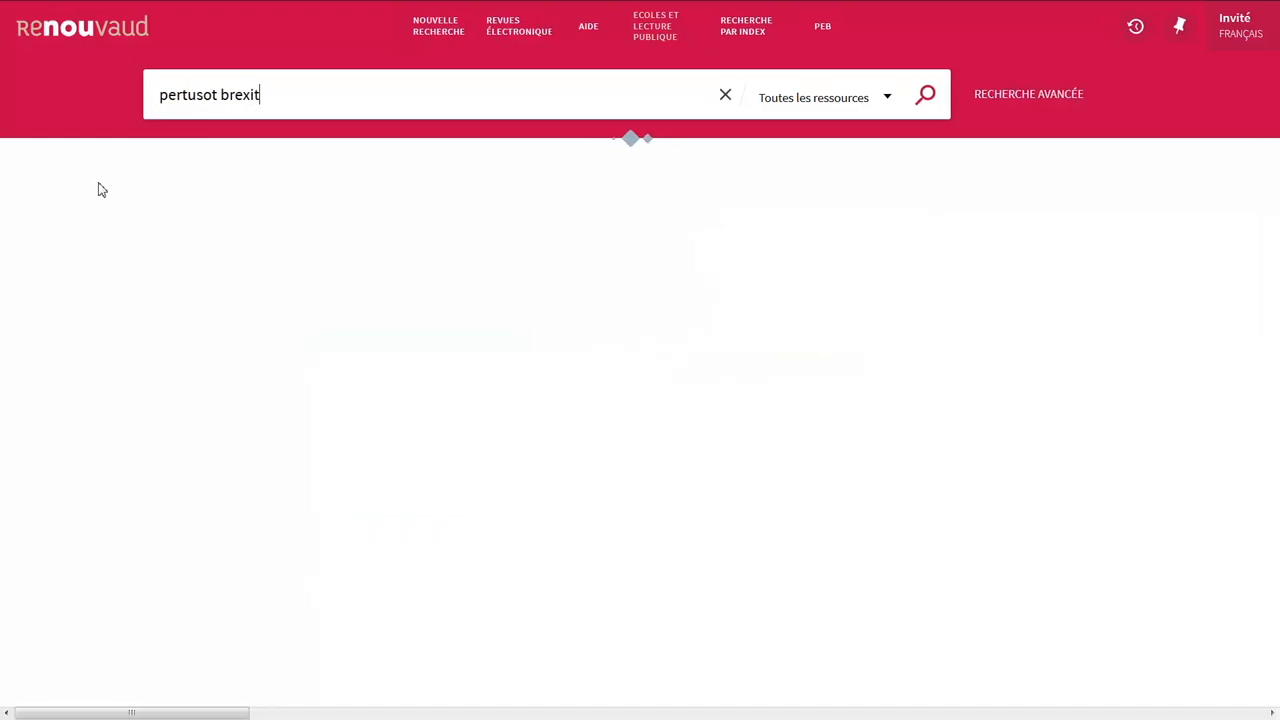
- Search 'pertusot brexit' and open the record 'Brexit : les risques du référendum'
{"action": "left_click", "coordinate": [924, 94]}
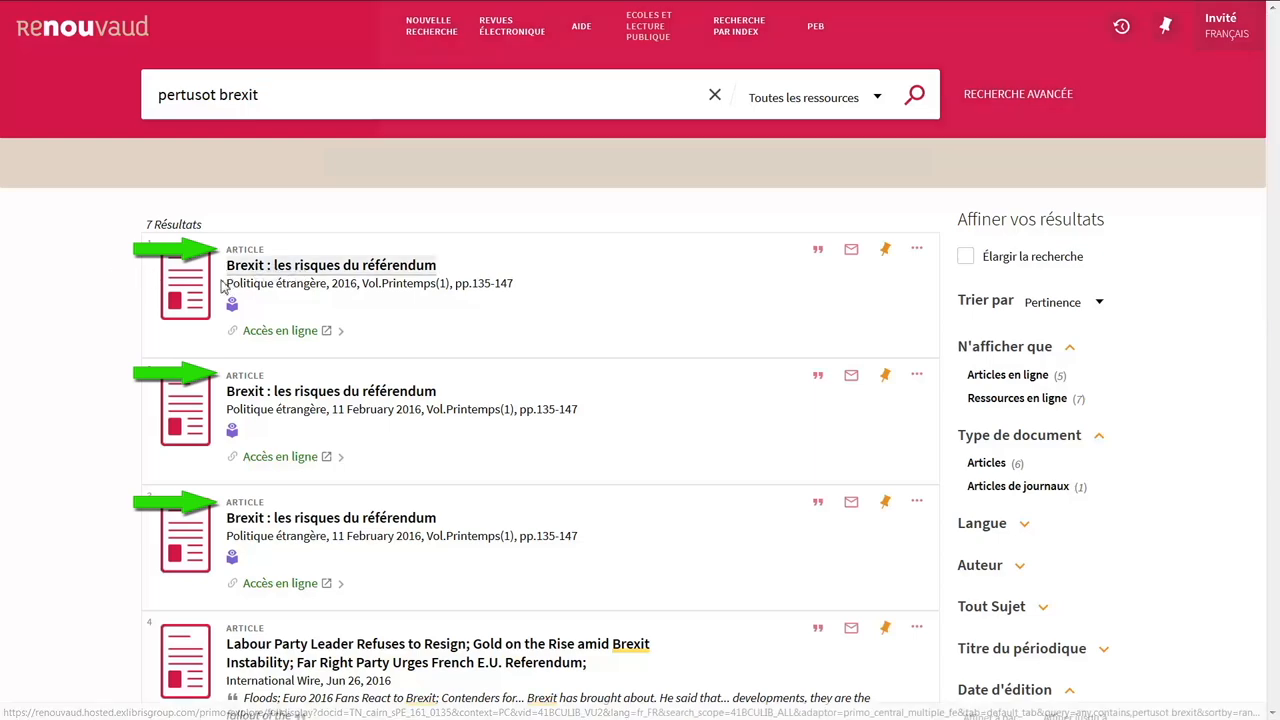
{"action": "left_click", "coordinate": [330, 265]}
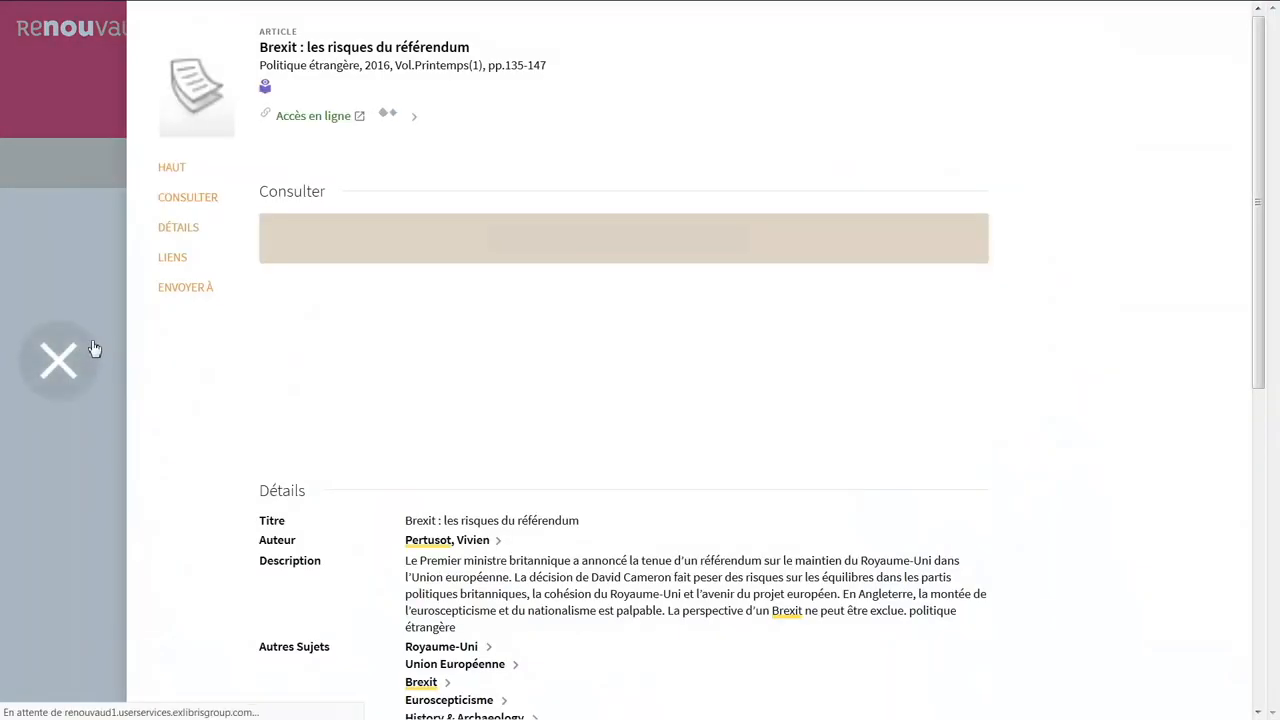